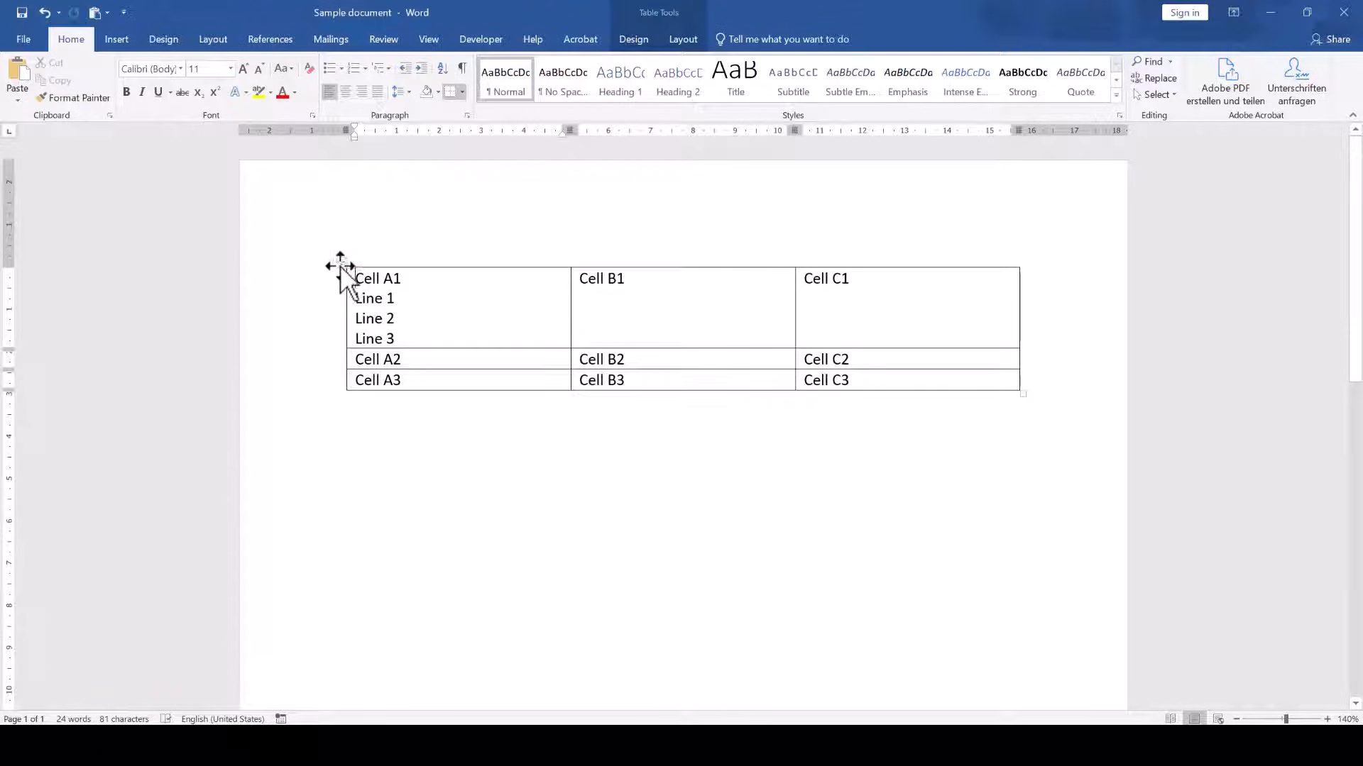
- Select the whole 3×3 Word table and bring up Find and Replace
{"action": "left_click", "coordinate": [340, 264]}
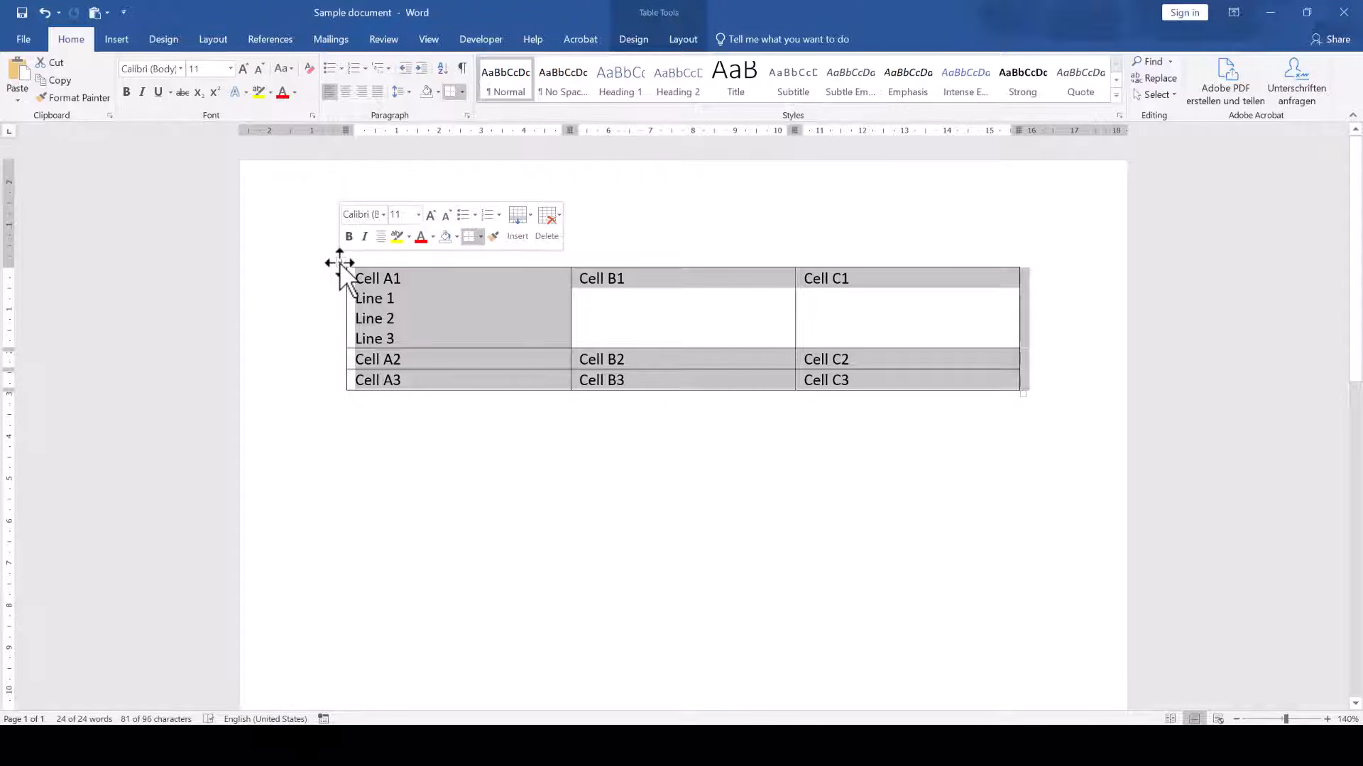
{"action": "key", "text": "Ctrl+h"}
{"action": "type", "text": "^p"}
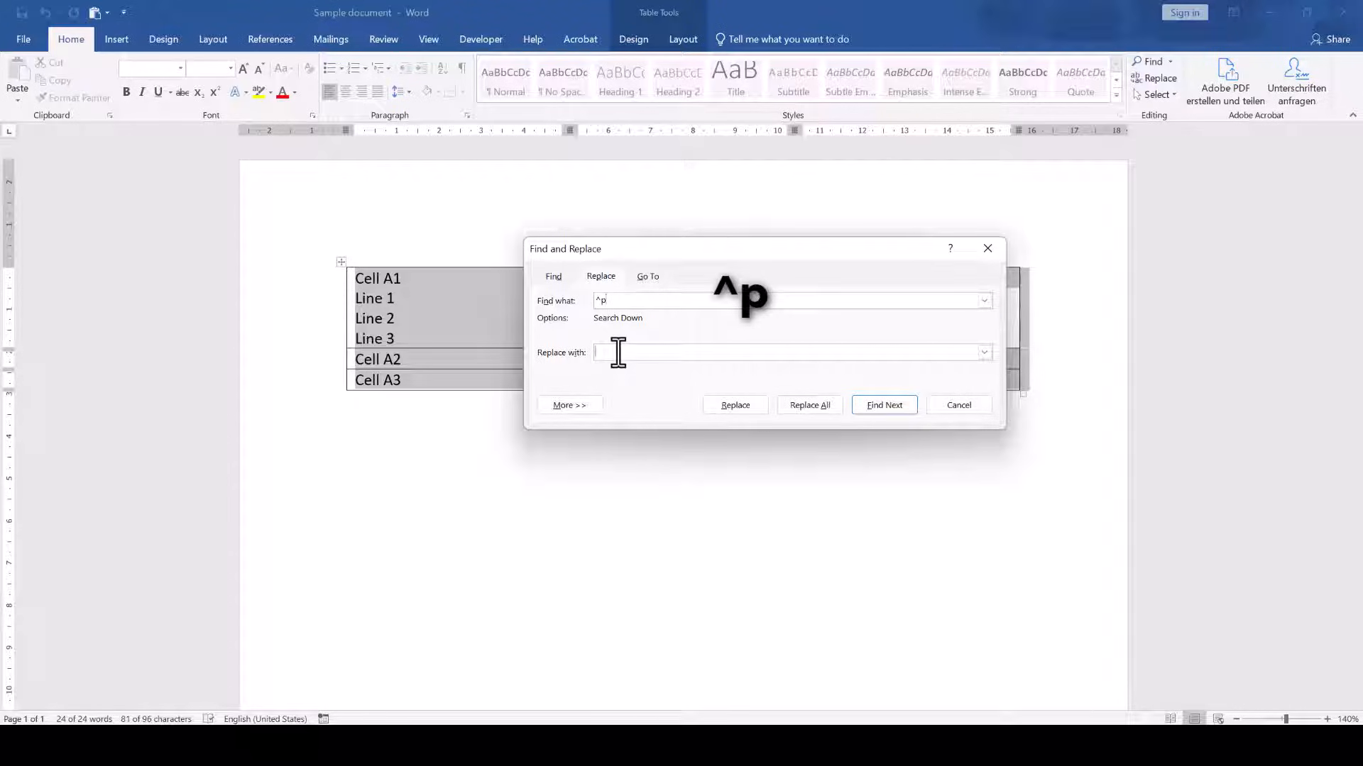
- Replace every ^p with ^v in the table only, flattening cell A1 to Cell A1¶Line 1¶Line 2¶Line 3
{"action": "type", "text": "^v"}
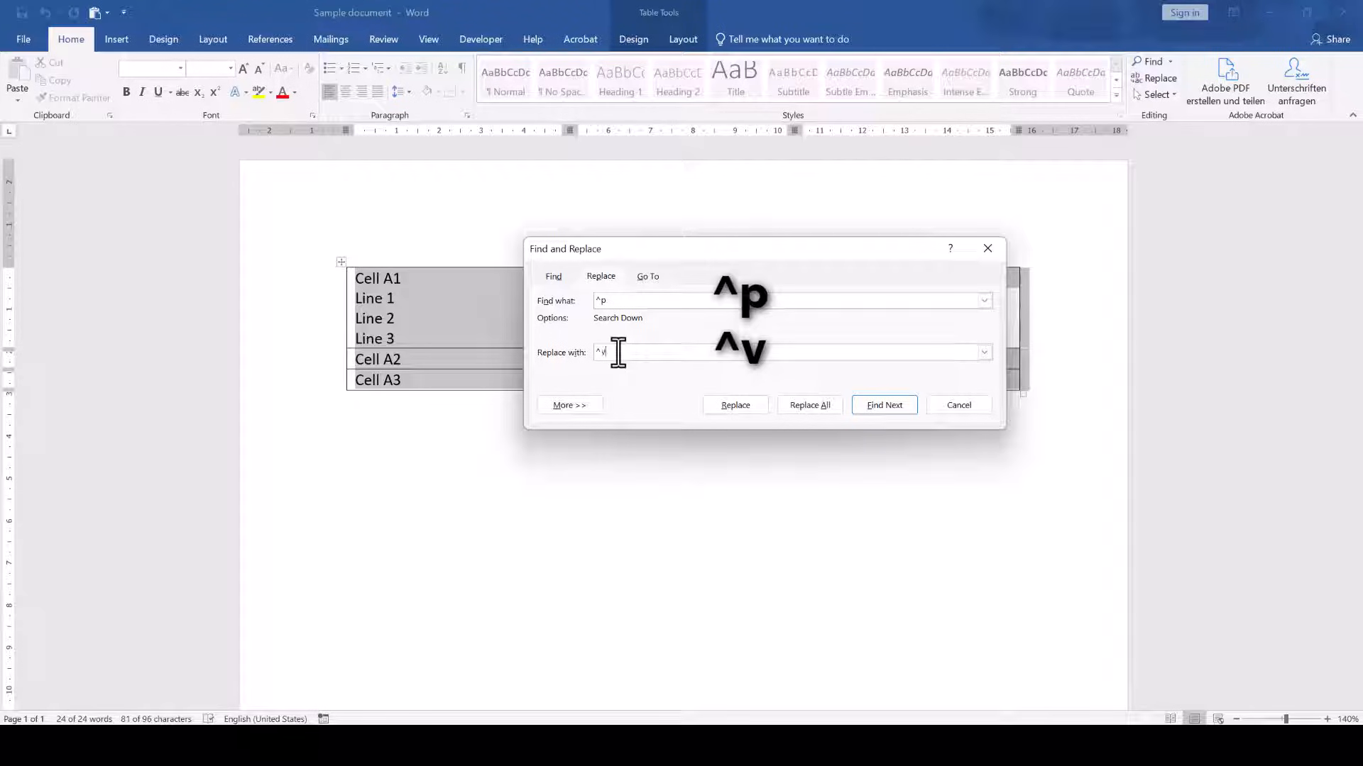
{"action": "left_click", "coordinate": [807, 406]}
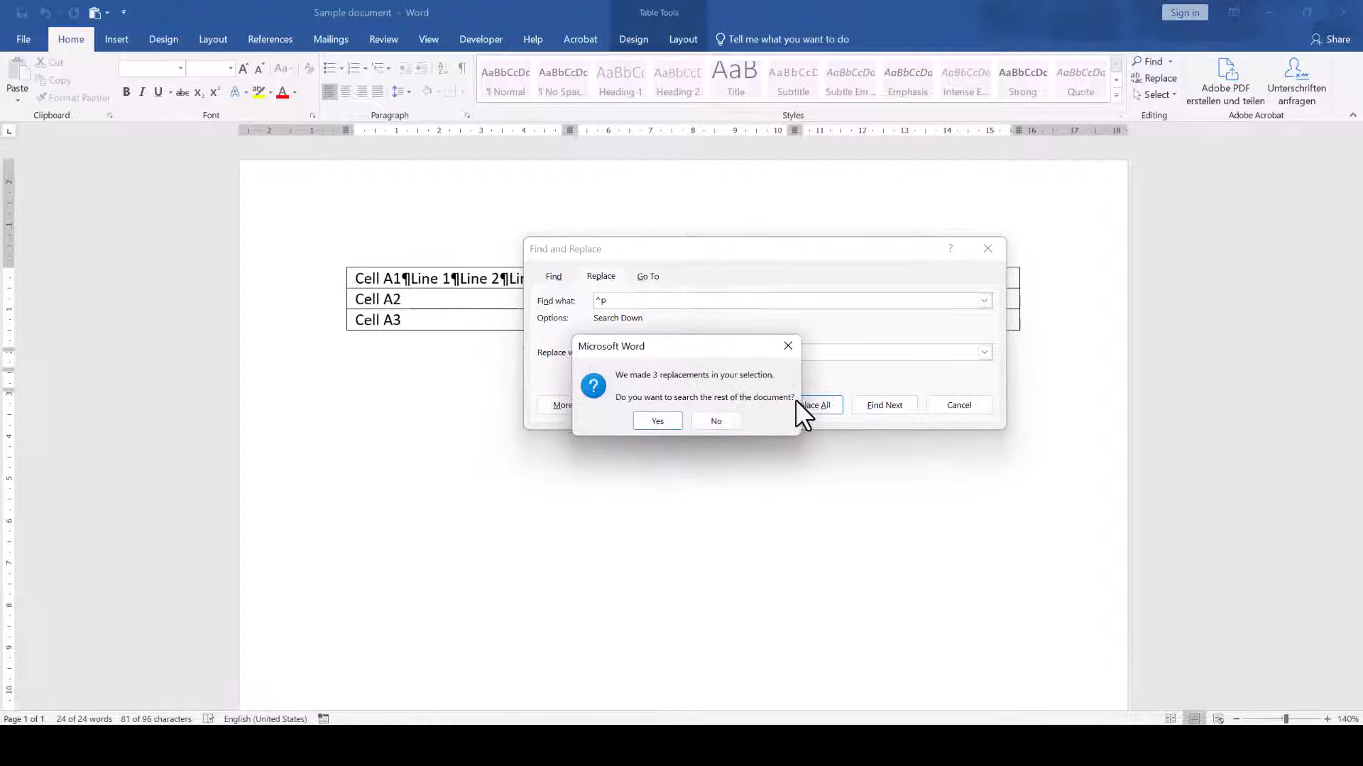
{"action": "left_click", "coordinate": [715, 421]}
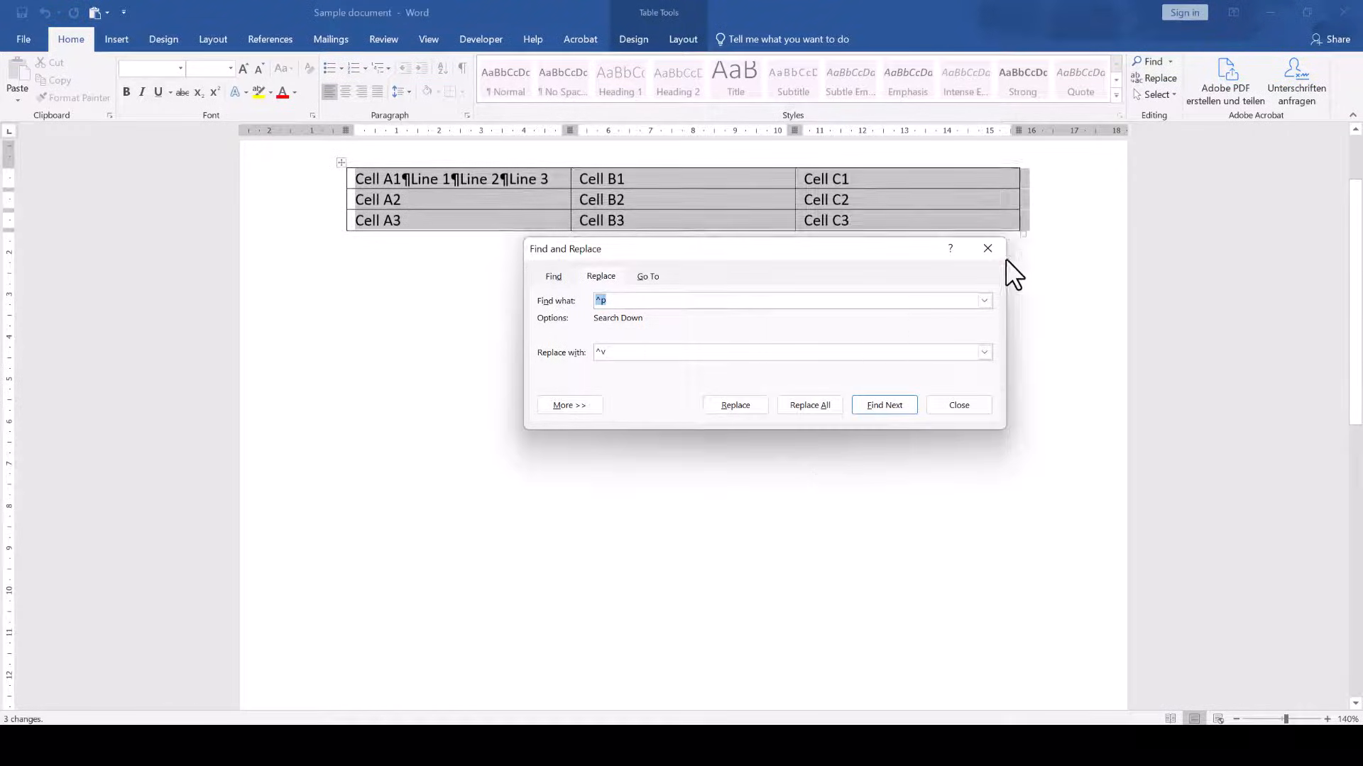
{"action": "left_click", "coordinate": [957, 404]}
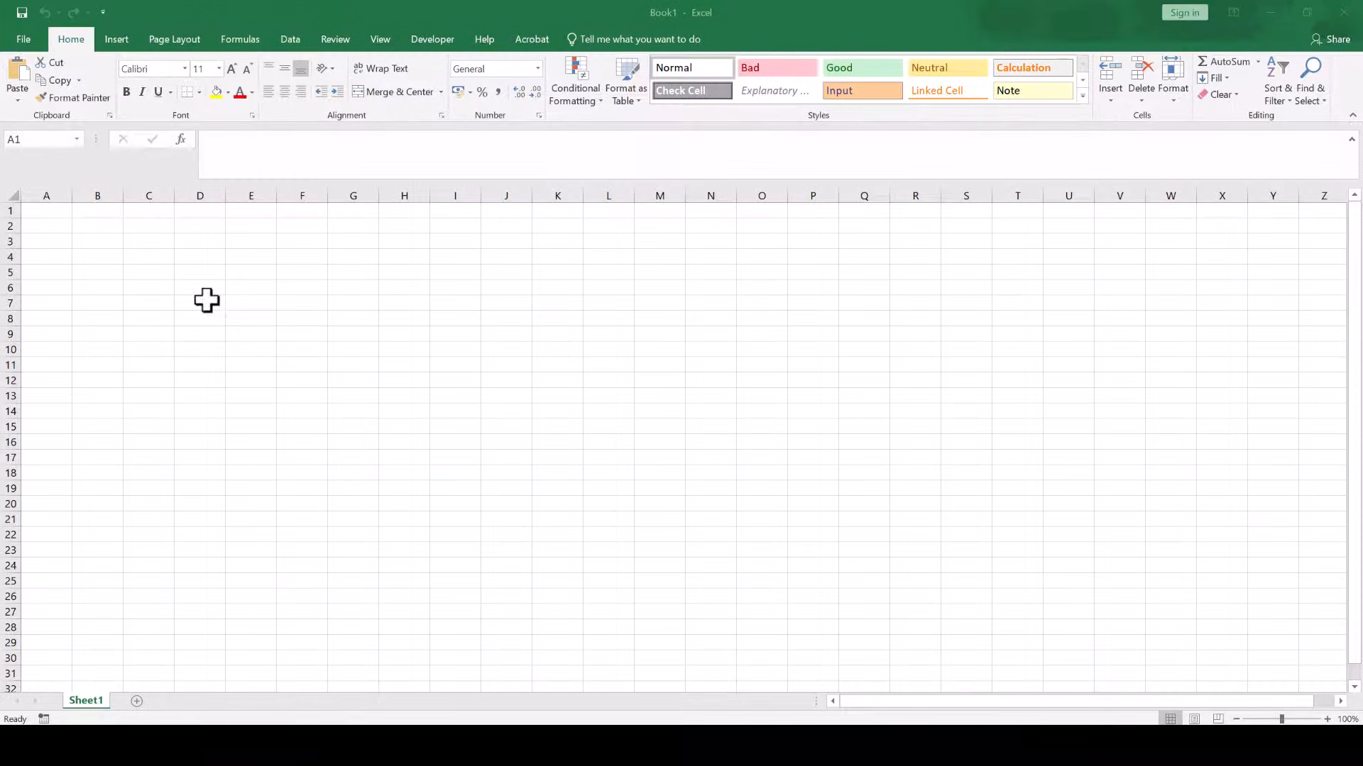
- Paste the Word table into A1:C3 and bring up Excel's Find and Replace
{"action": "key", "text": "ctrl+v"}
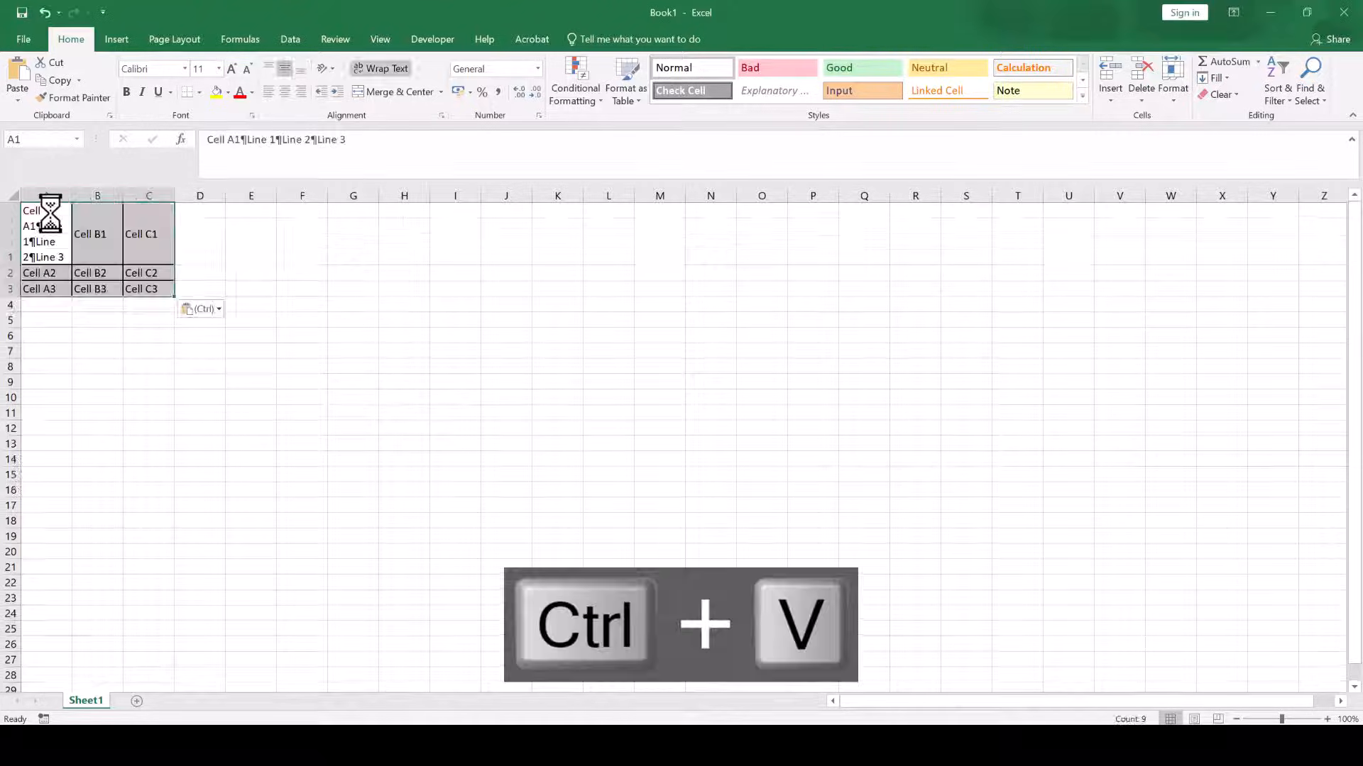
{"action": "key", "text": "ctrl+v"}
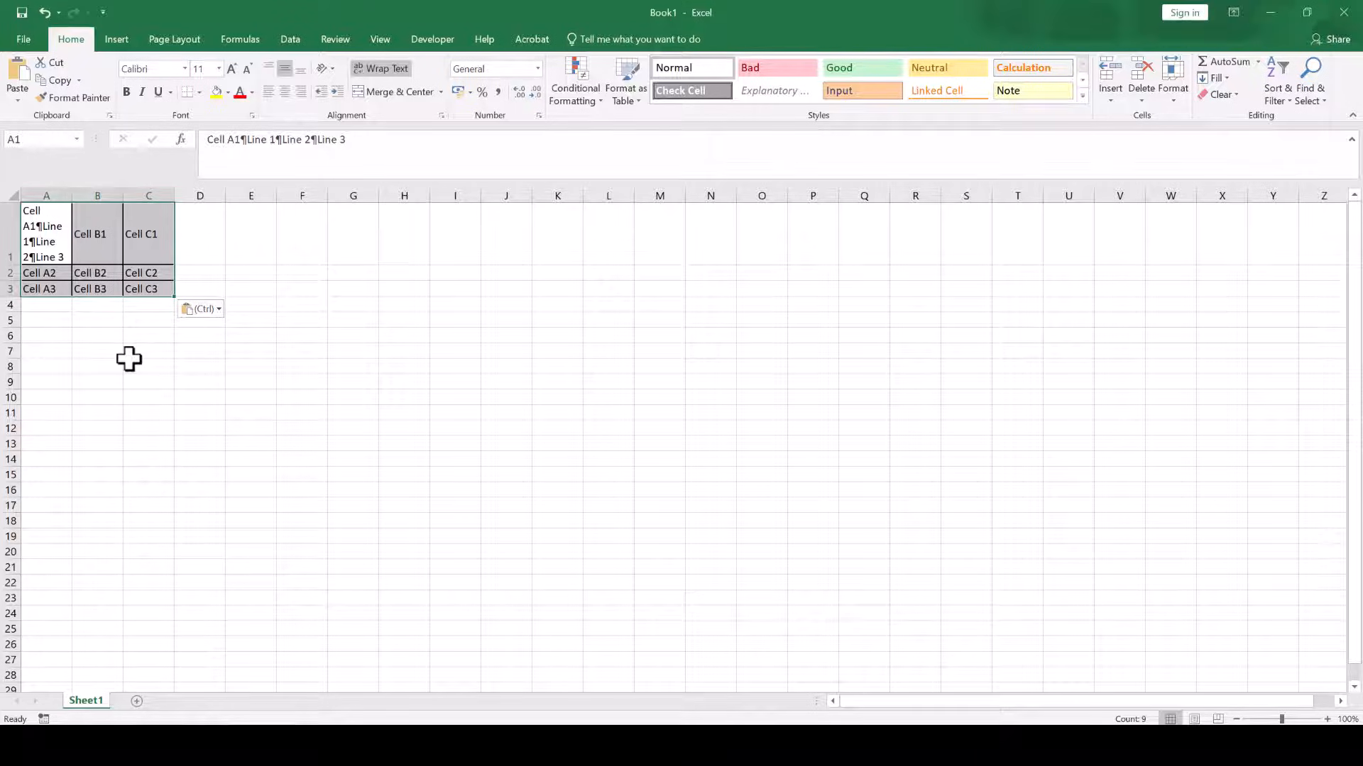
{"action": "key", "text": "ctrl+h"}
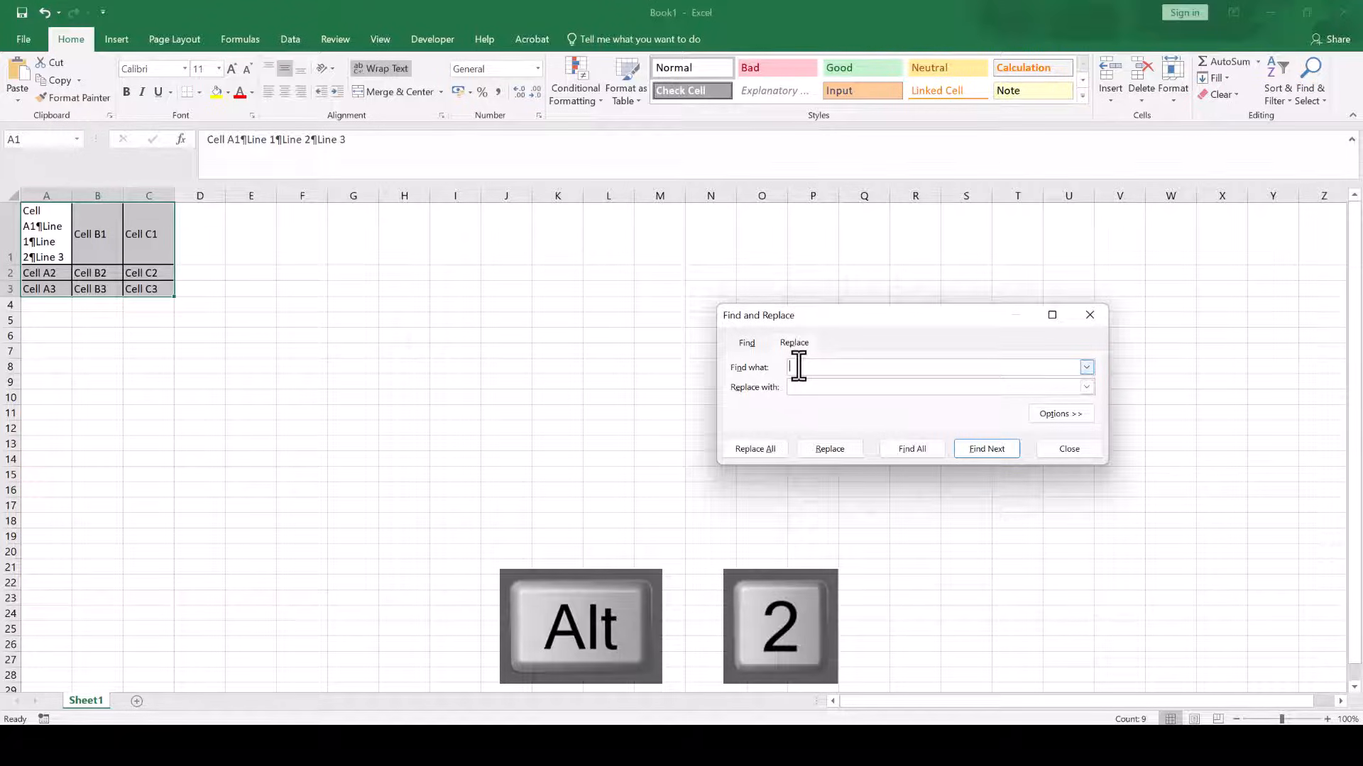
- Replace every ¶ (Alt+0182) with a Ctrl+J line break so A1 shows its four lines separately
{"action": "type", "text": "1"}
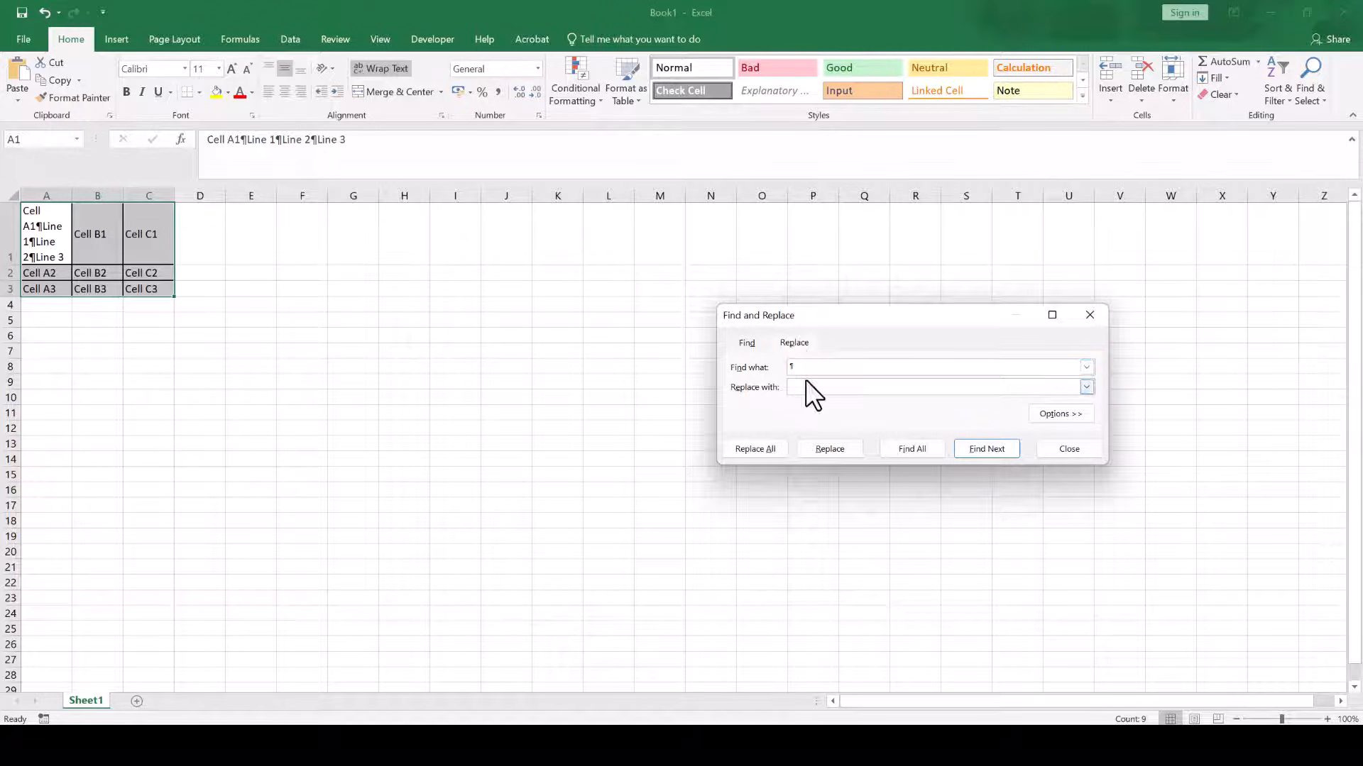
{"action": "mouse_move", "coordinate": [805, 386]}
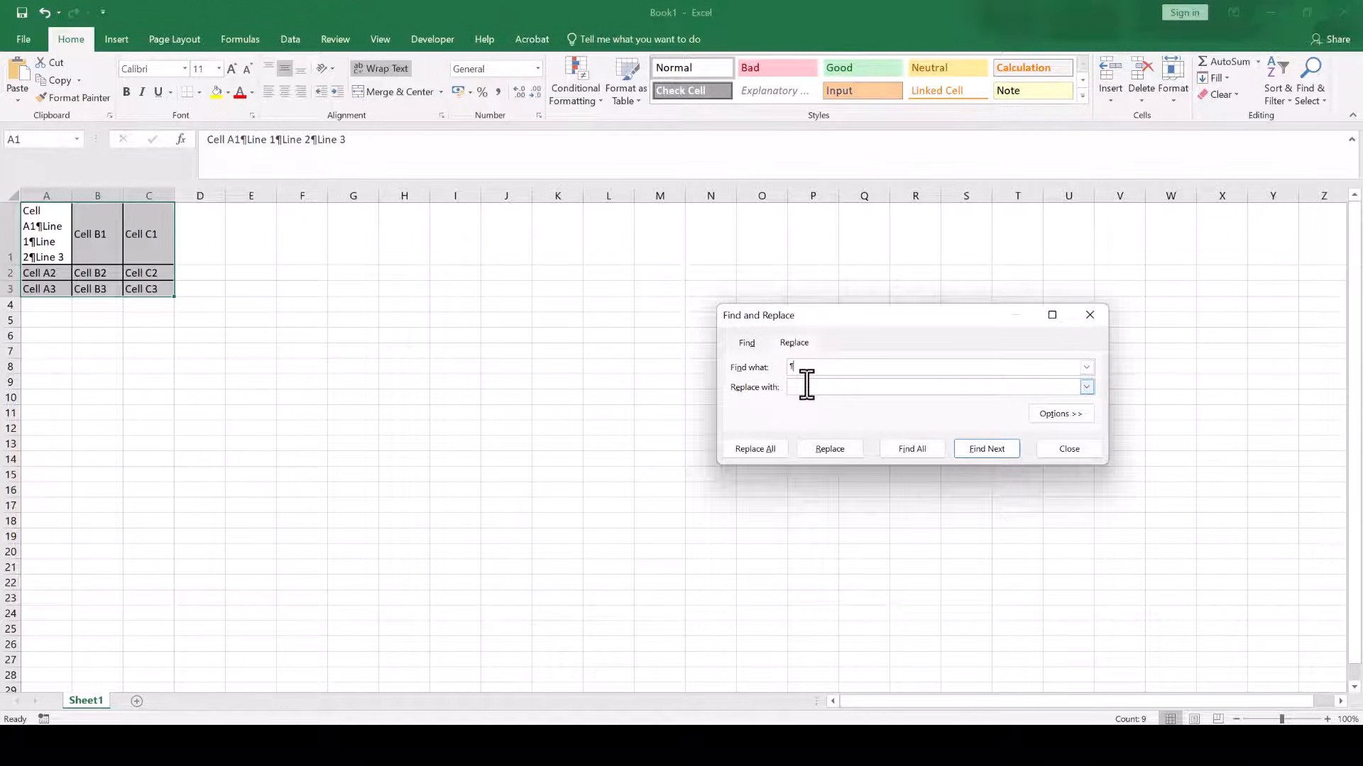
{"action": "key", "text": "alt"}
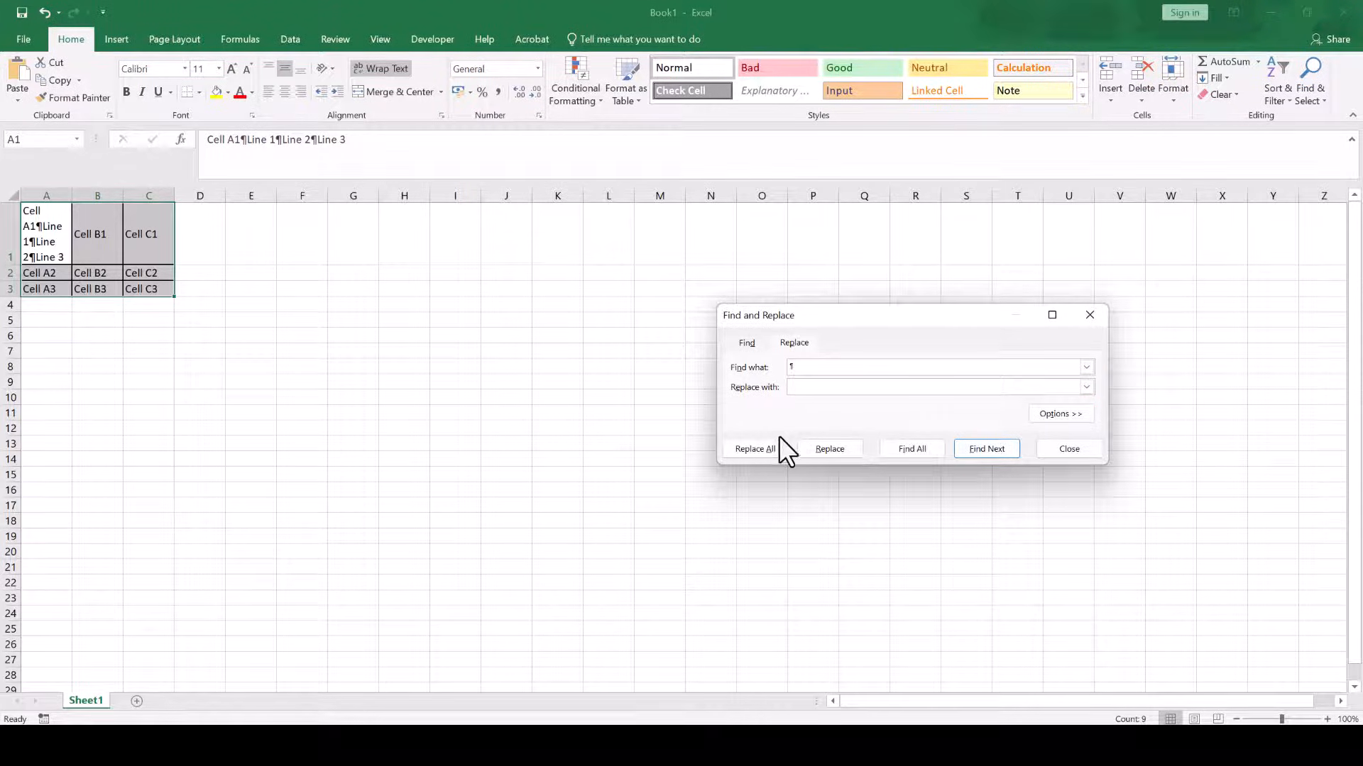
{"action": "left_click", "coordinate": [754, 448]}
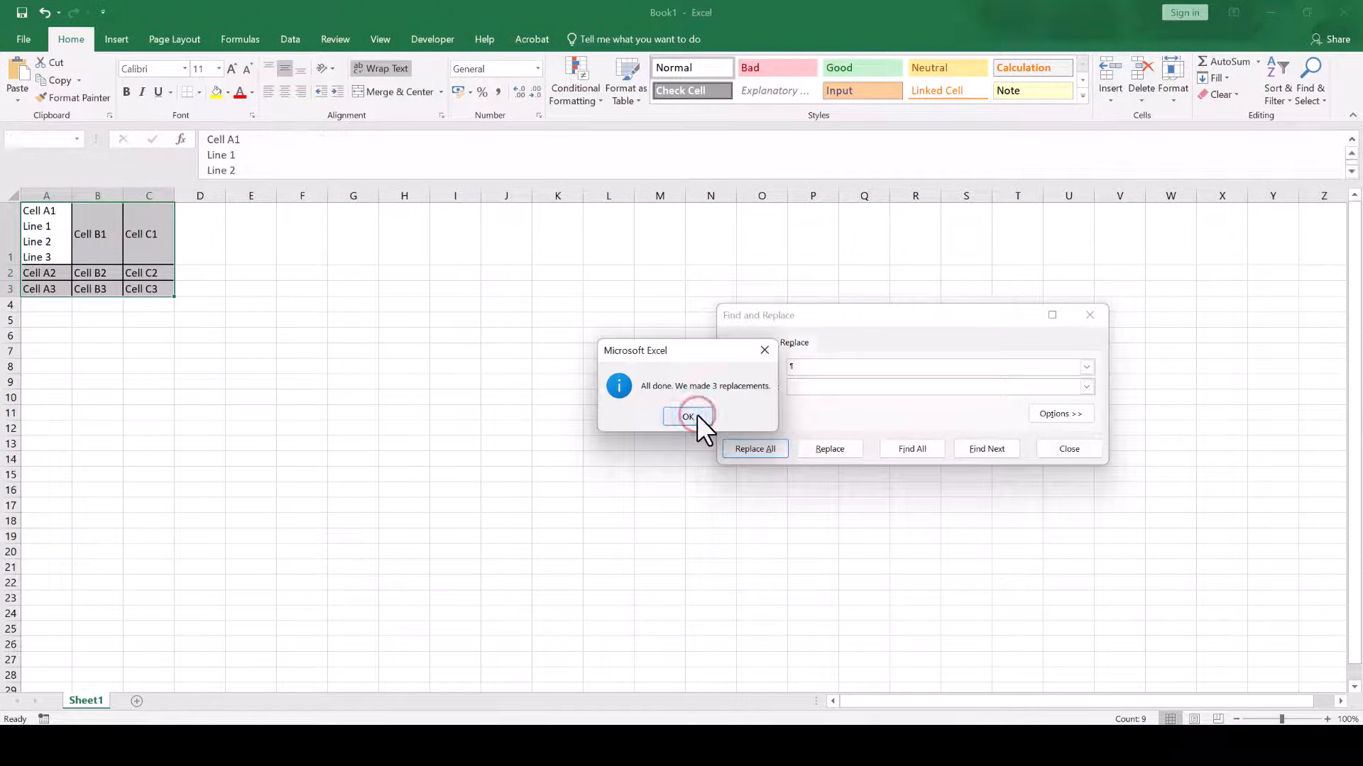
{"action": "left_click", "coordinate": [686, 416]}
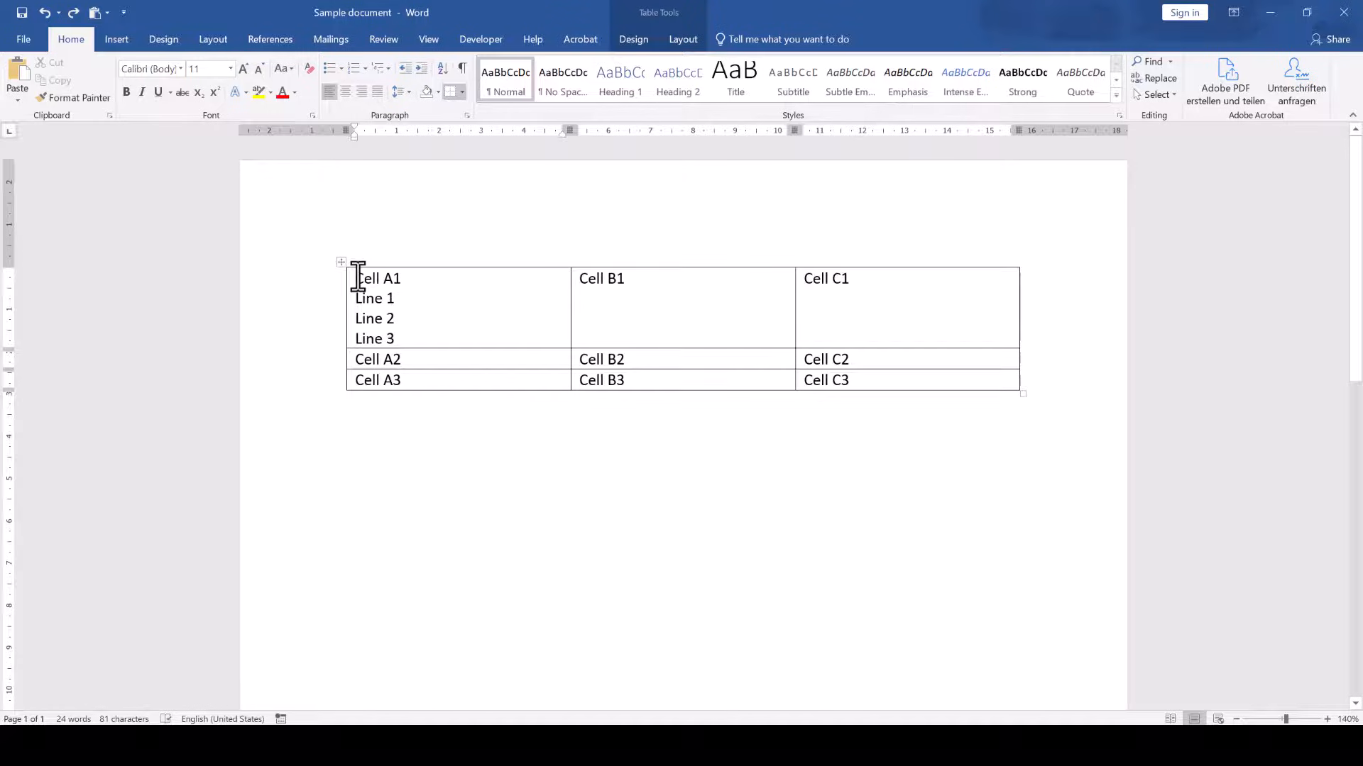
- Paste the table again into a fresh sheet, keeping the multi-line first cell
{"action": "left_click", "coordinate": [341, 263]}
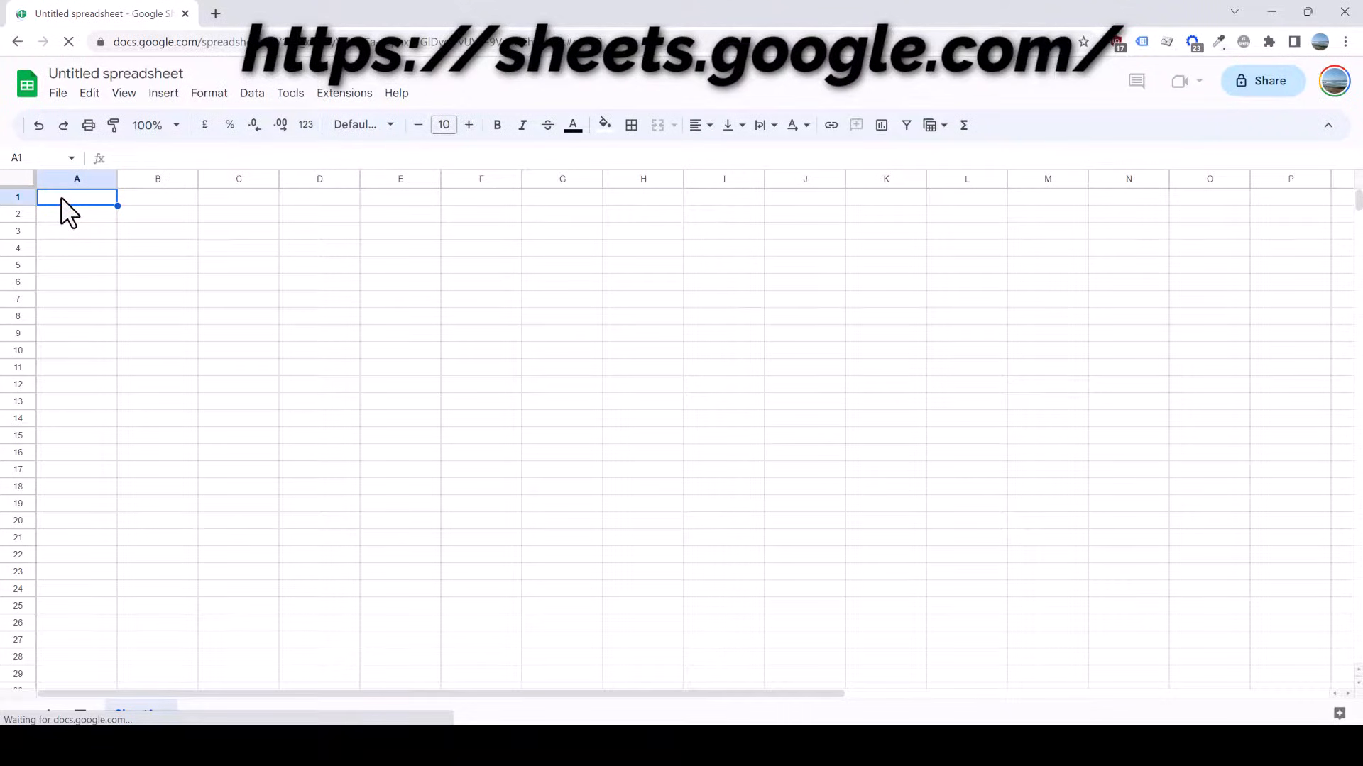
{"action": "key", "text": "ctrl+v"}
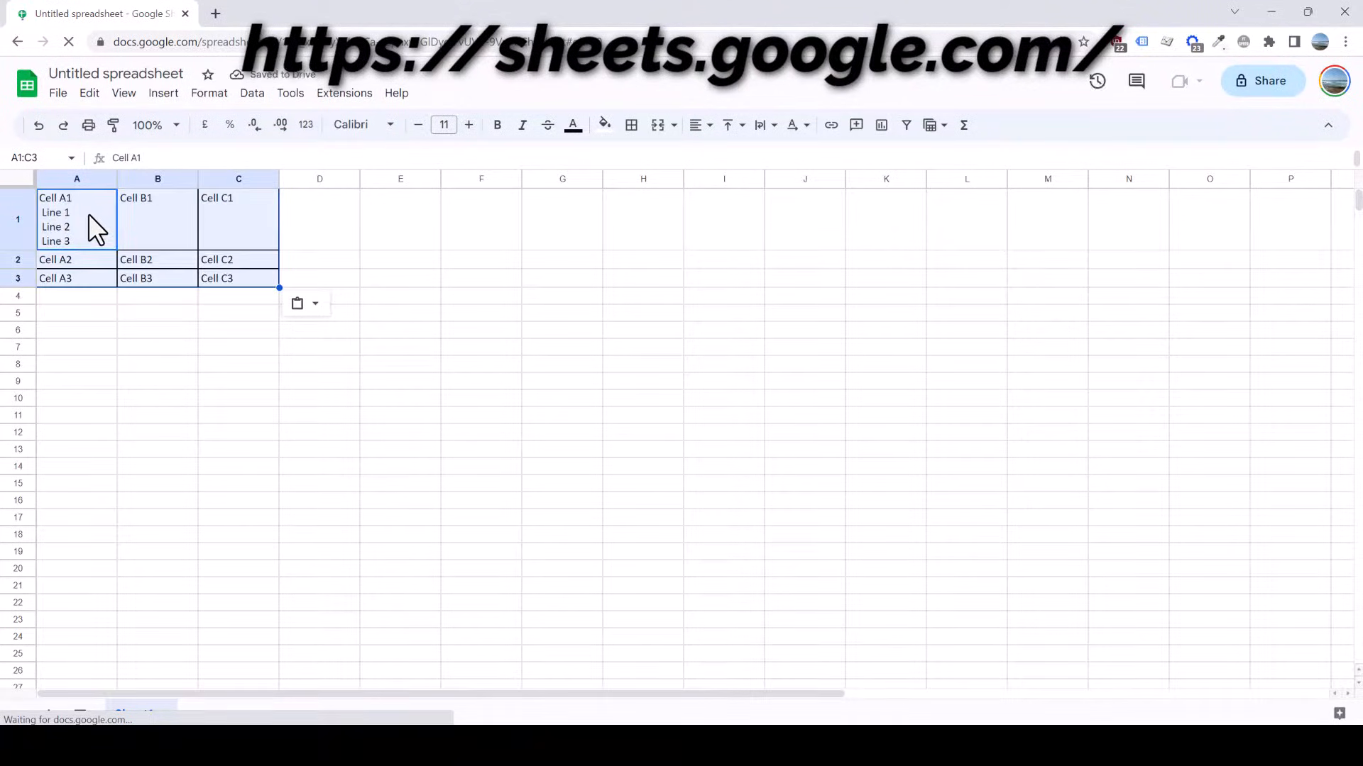
{"action": "key", "text": "ctrl+c"}
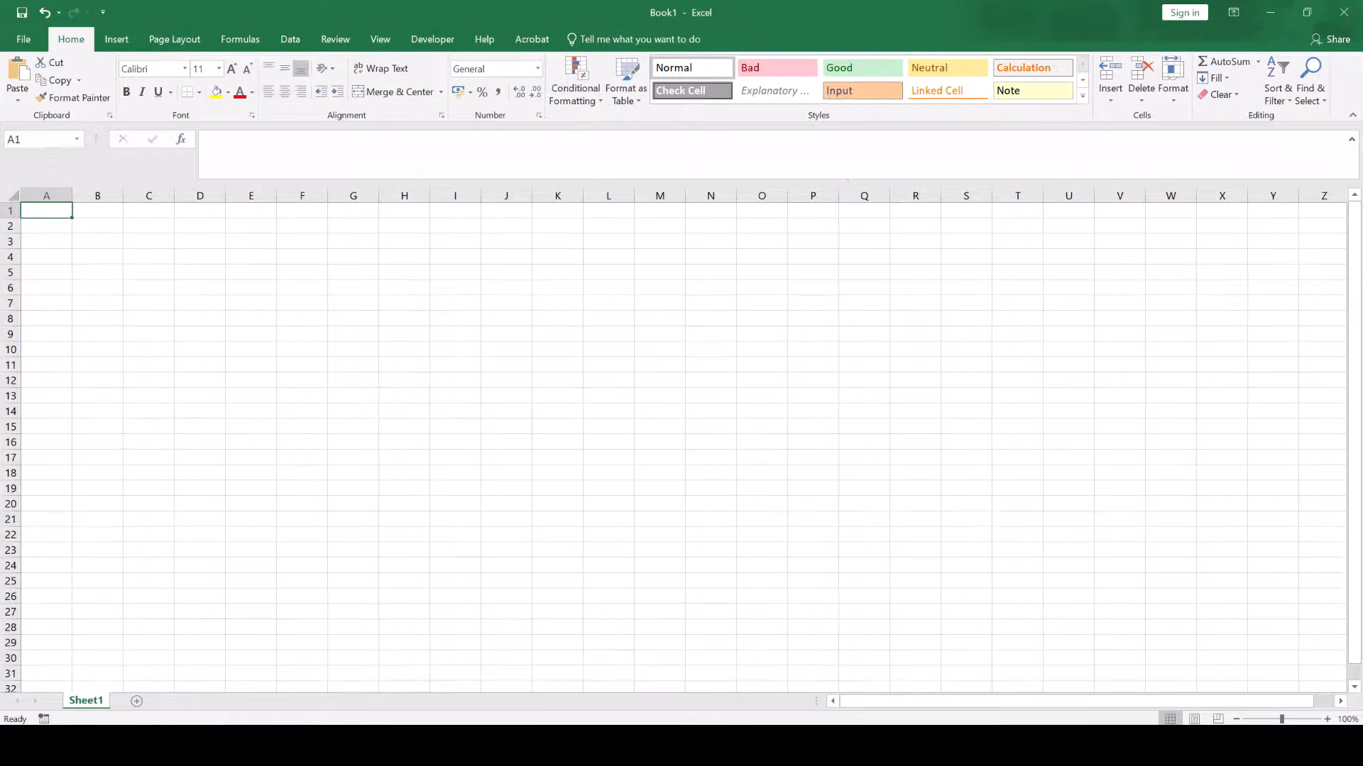
{"action": "key", "text": "ctrl+v"}
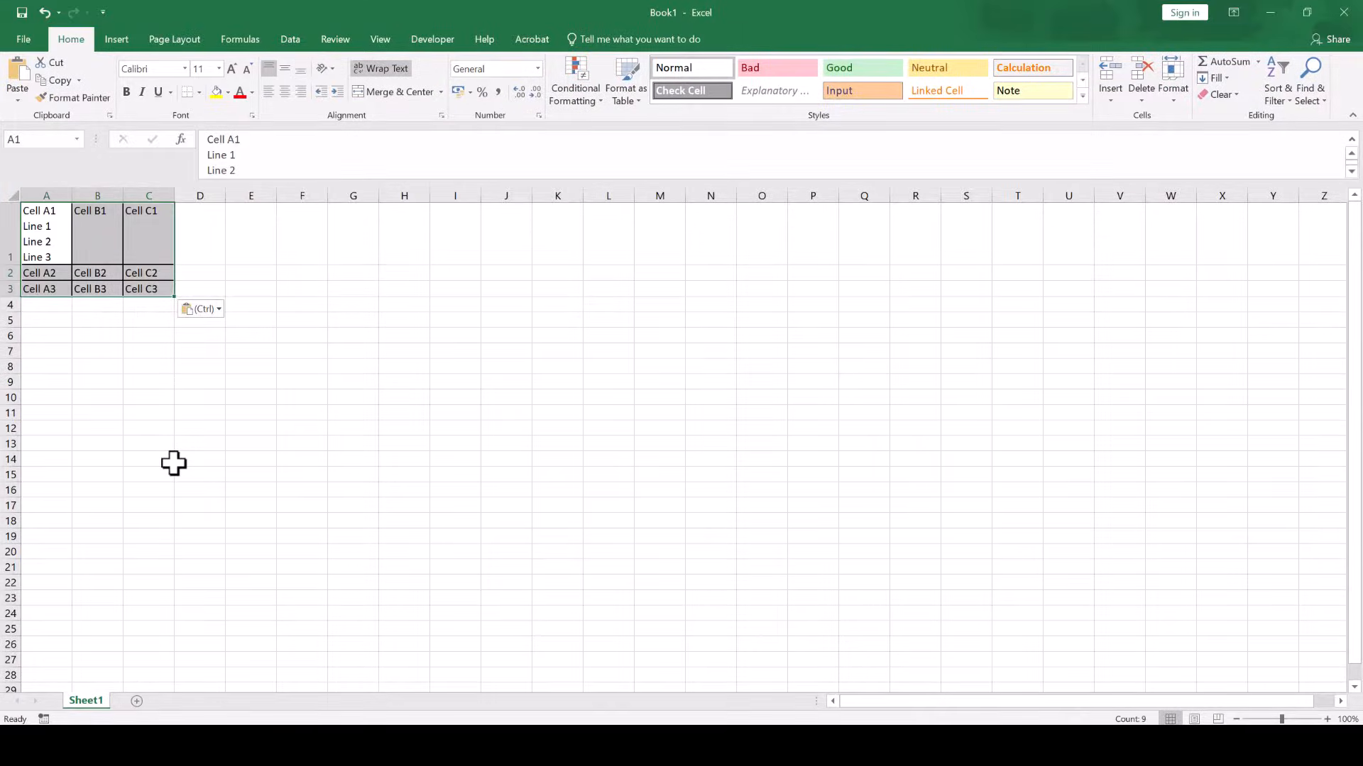